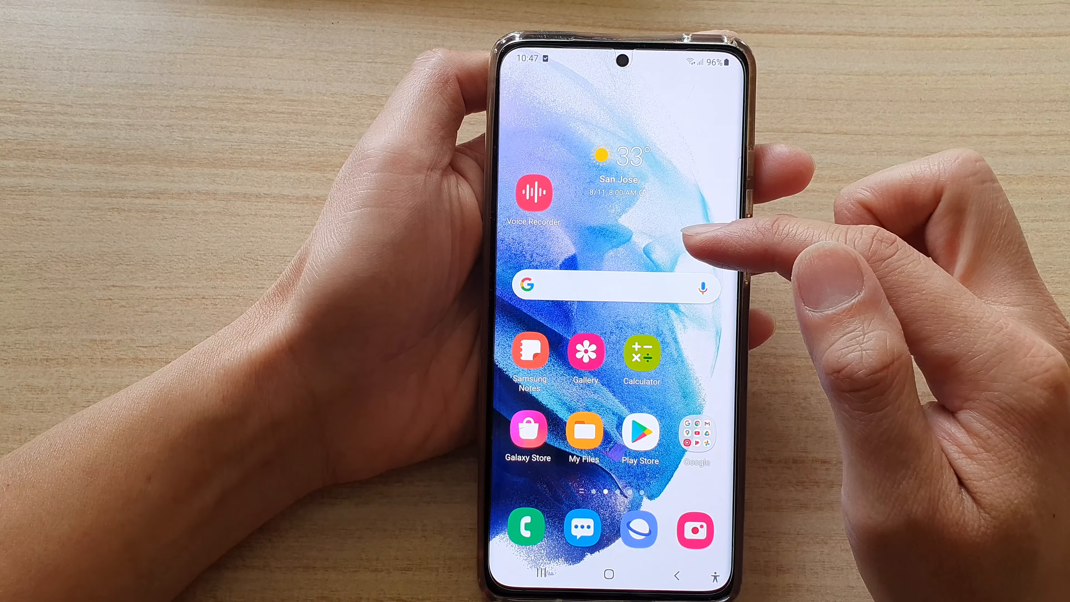
Swipe up on the home screen to reveal the app drawer
scroll("up", 3)
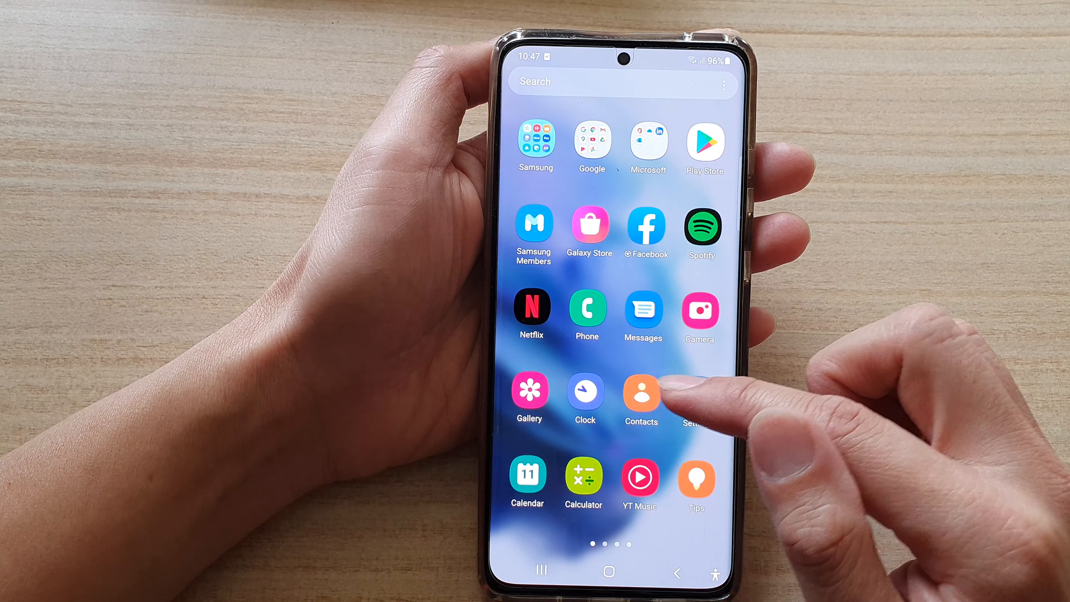
Launch Contacts and open the Itjungles group to list its two members
left_click(640, 395)
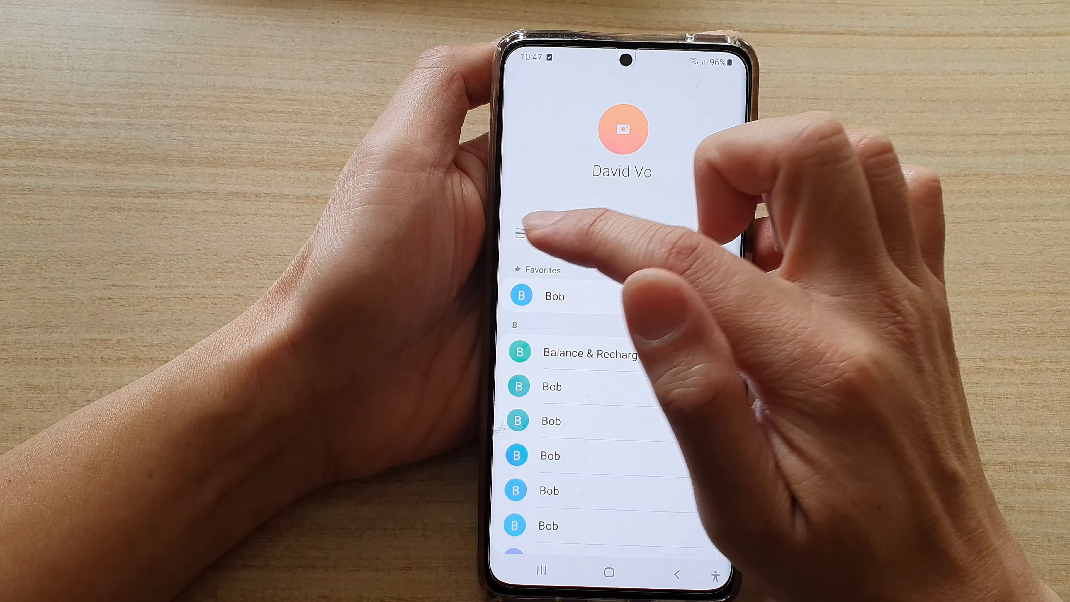
left_click(523, 234)
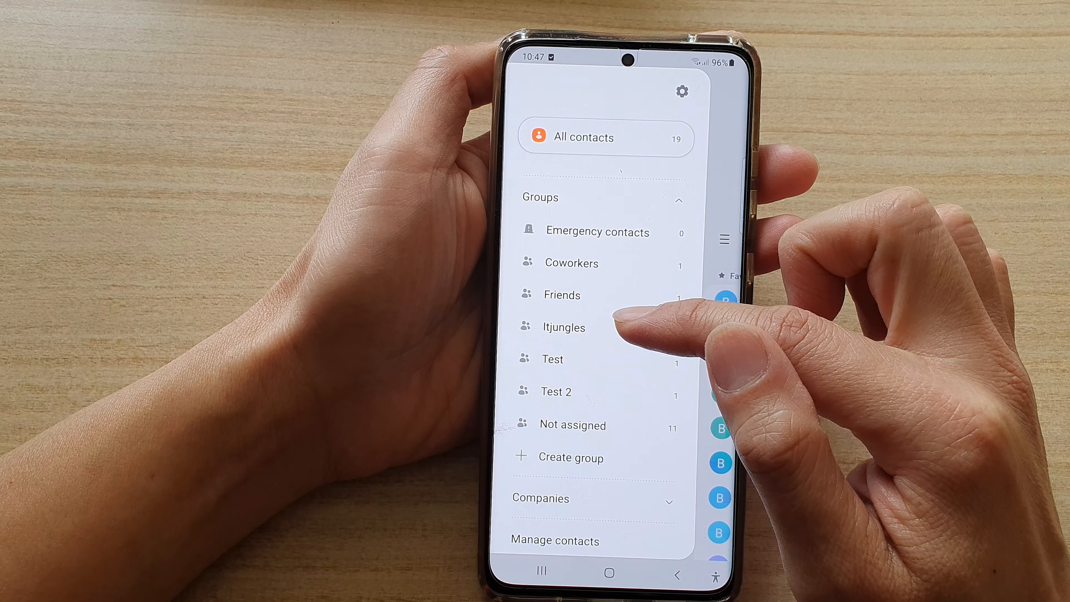
left_click(563, 327)
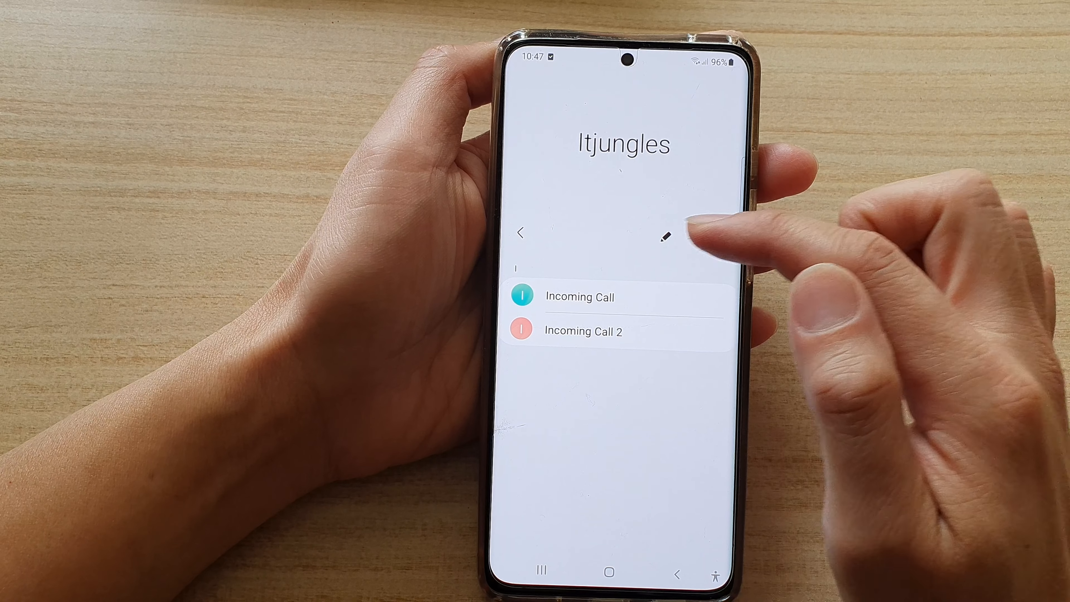
Edit the Itjungles group and show its Group ringtone choices (Atomic Bell marked)
left_click(661, 236)
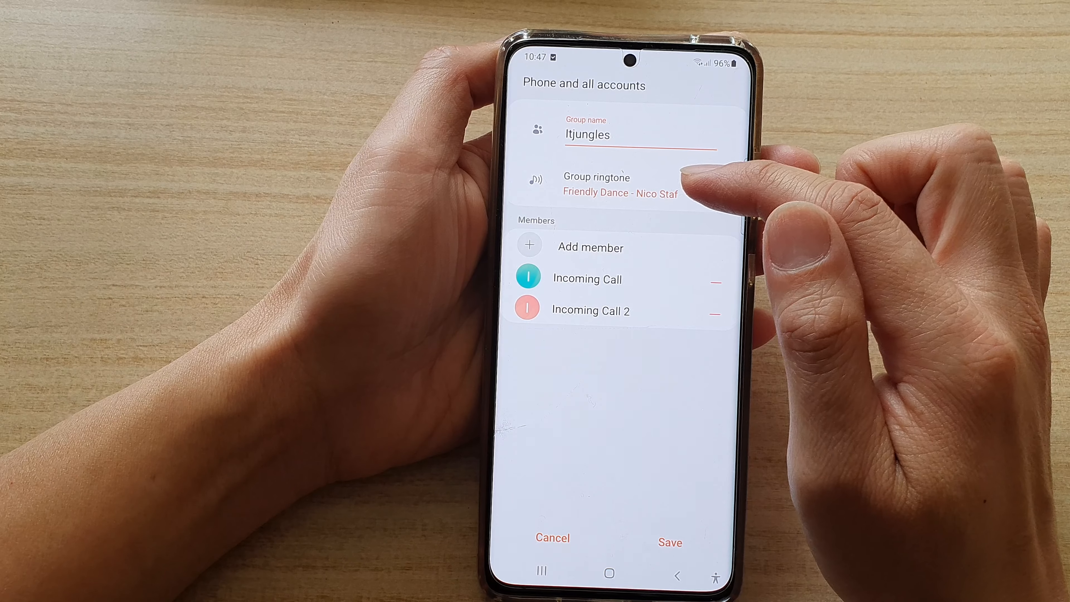
left_click(619, 185)
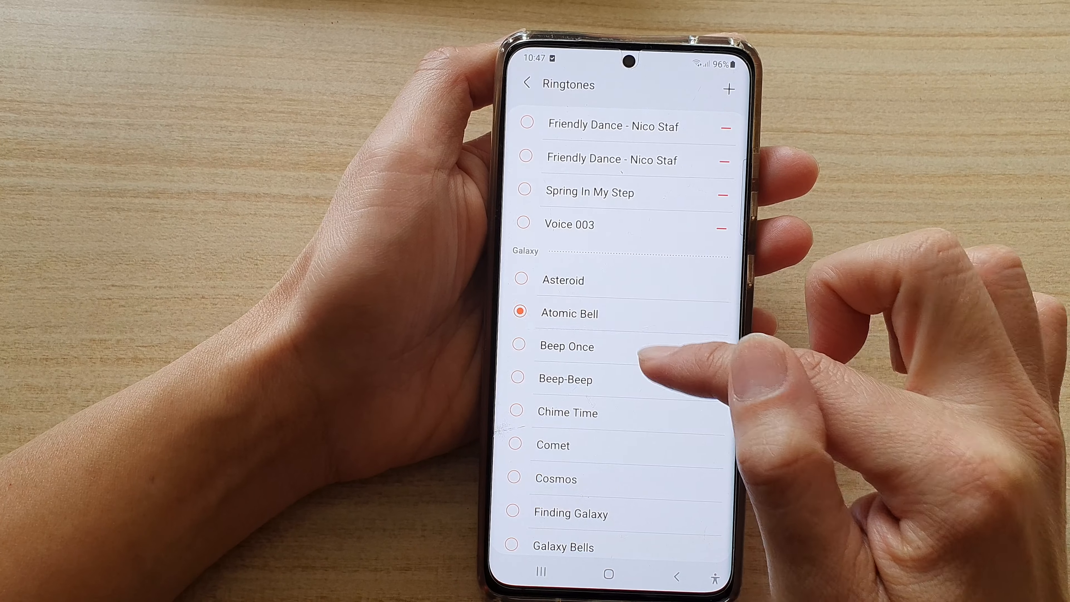
Choose Sky High as the Itjungles group ringtone and return to the edit form
left_click(526, 192)
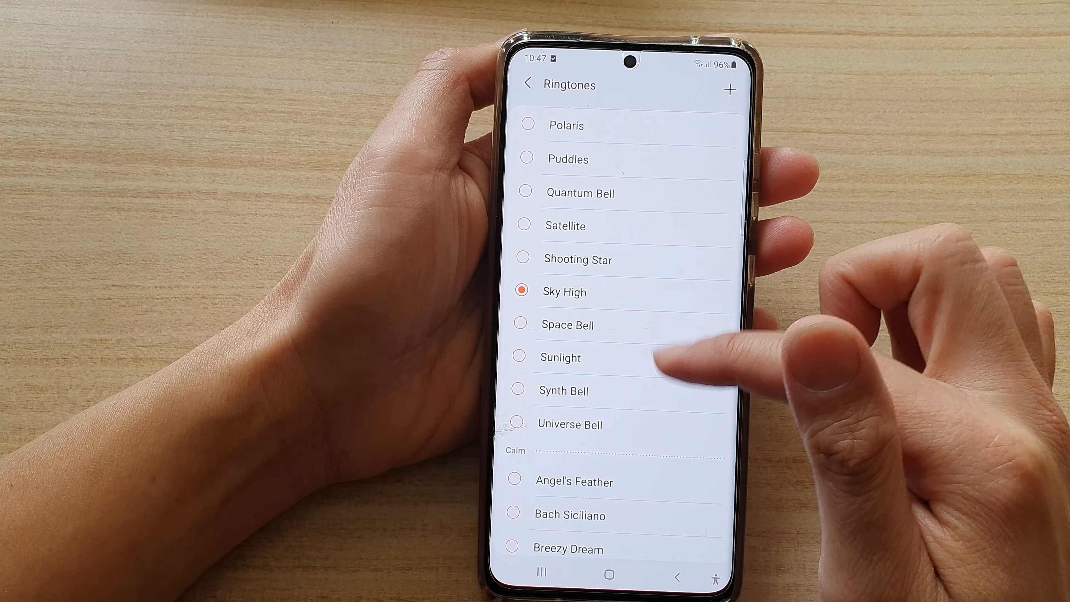
scroll("down", 3)
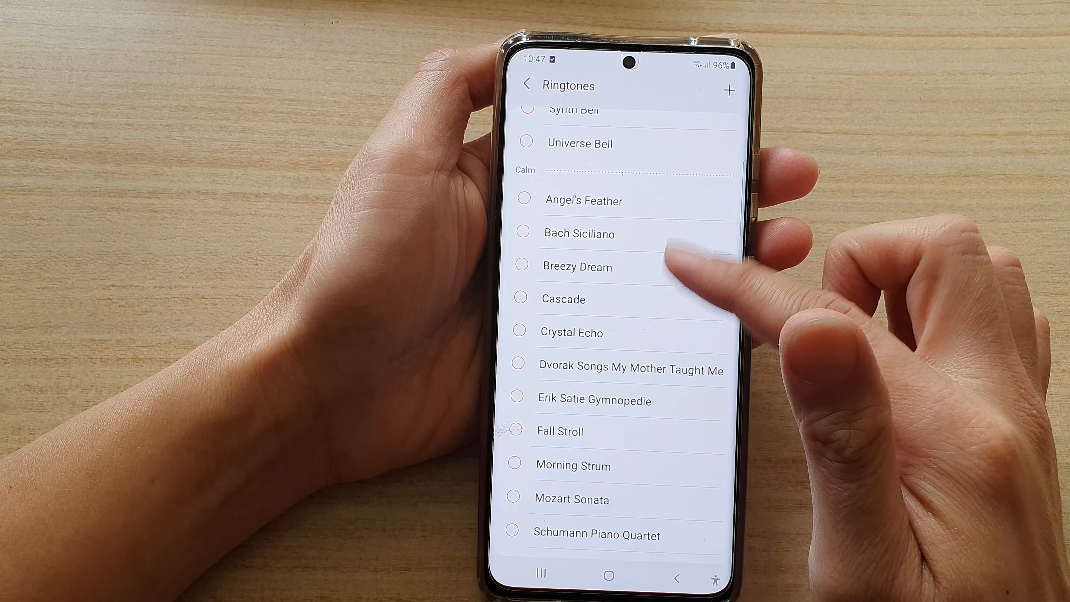
scroll("down", 3)
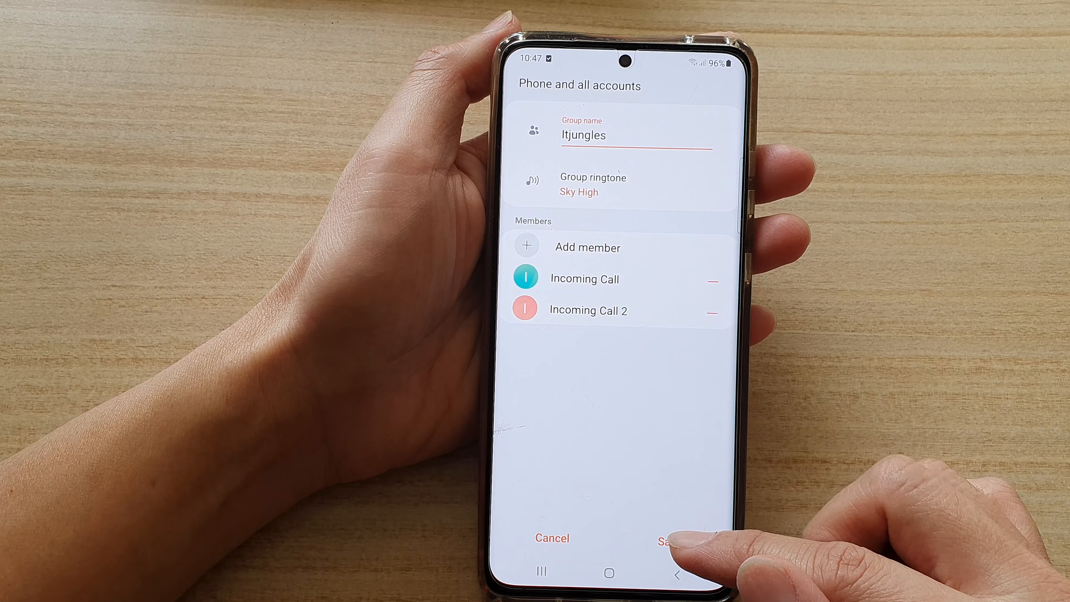
Save the Itjungles group with the Sky High ringtone and go back home
left_click(677, 537)
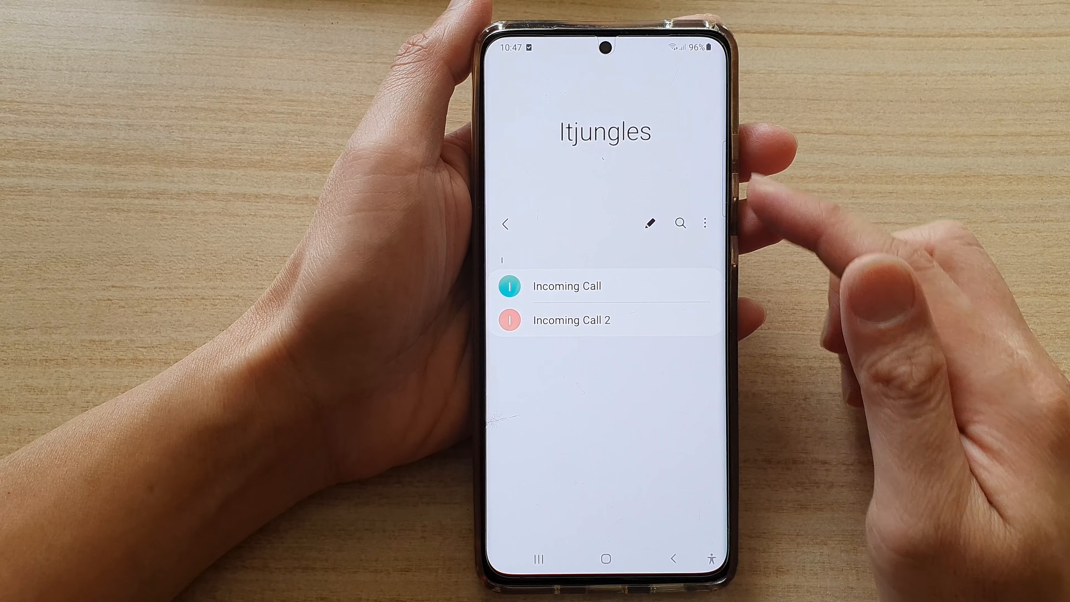
left_click(606, 556)
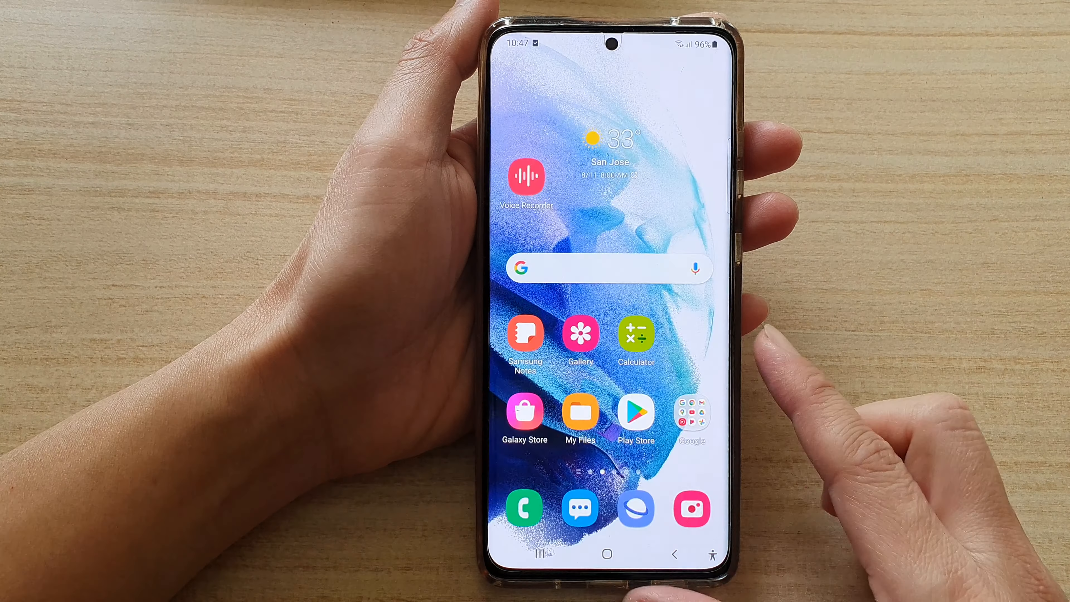